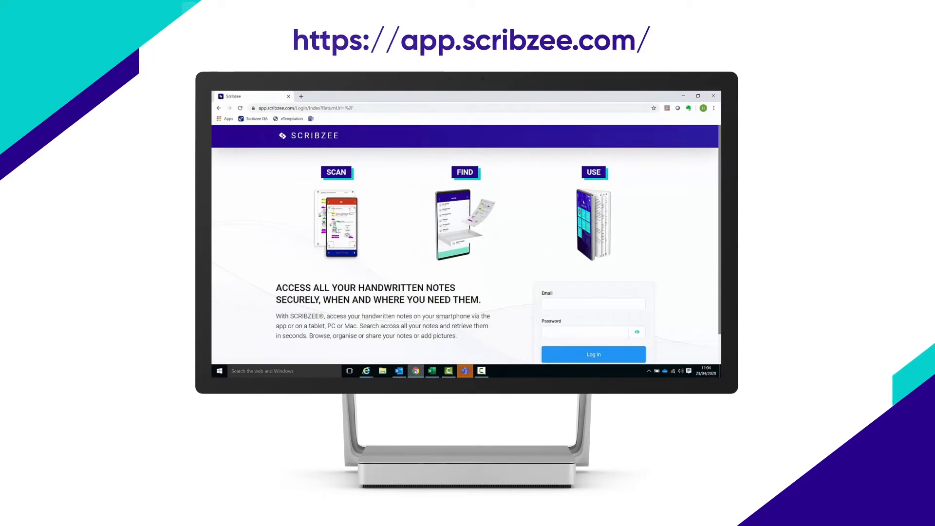
Sign in to the Scribzee account with the entered email and password
{"action": "left_click", "coordinate": [593, 353]}
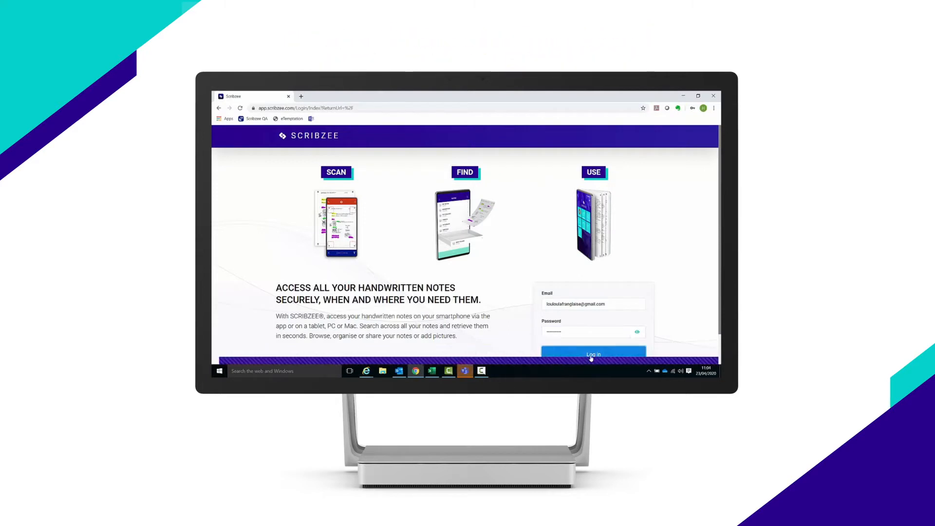
{"action": "left_click", "coordinate": [593, 353]}
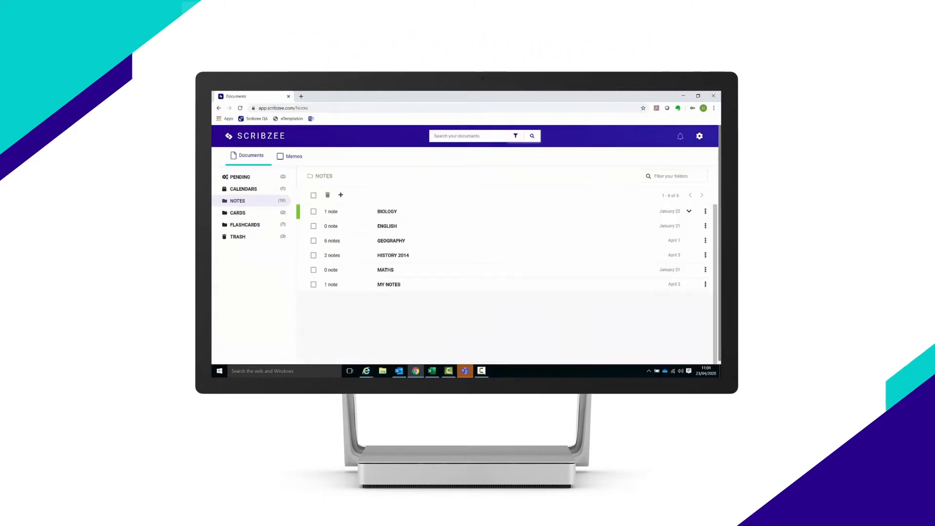
{"action": "mouse_move", "coordinate": [256, 322]}
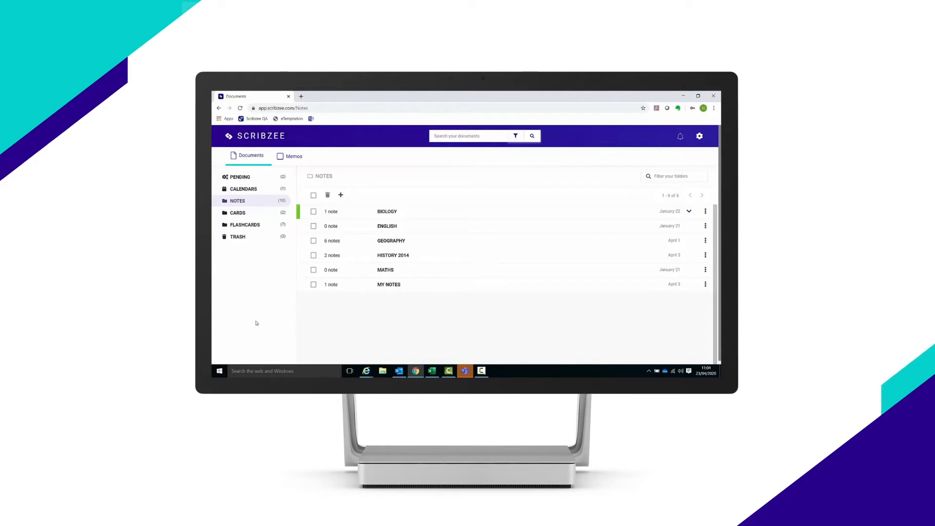
{"action": "mouse_move", "coordinate": [239, 177]}
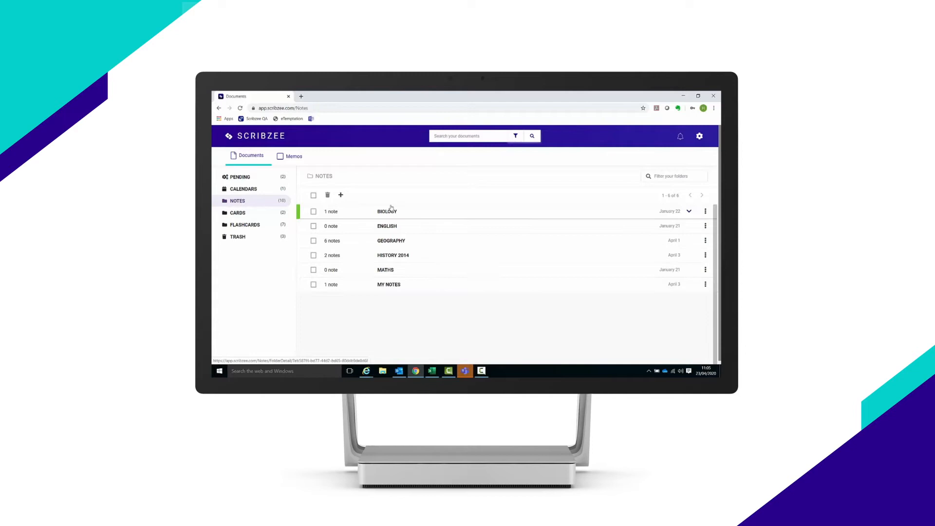
Create a new folder in NOTES named 'SC' via the New folder dialog
{"action": "left_click", "coordinate": [340, 194]}
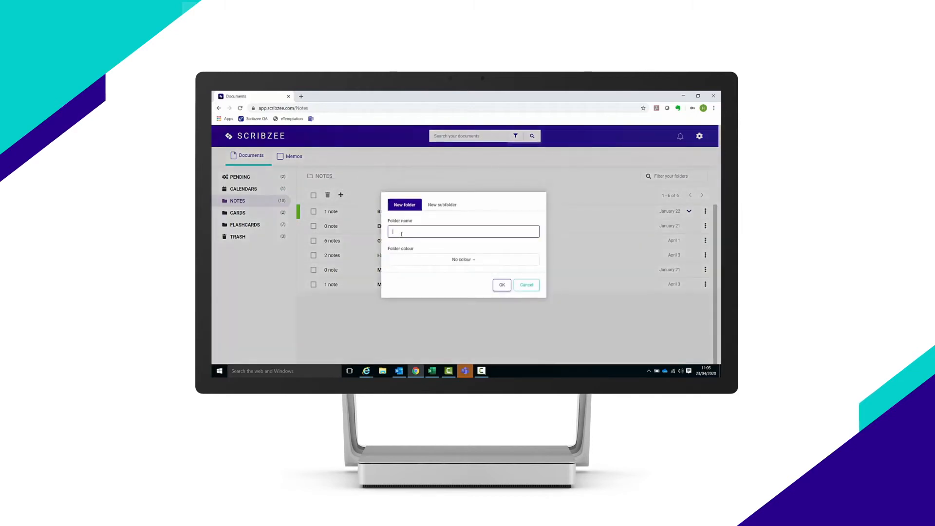
{"action": "type", "text": "SCI"}
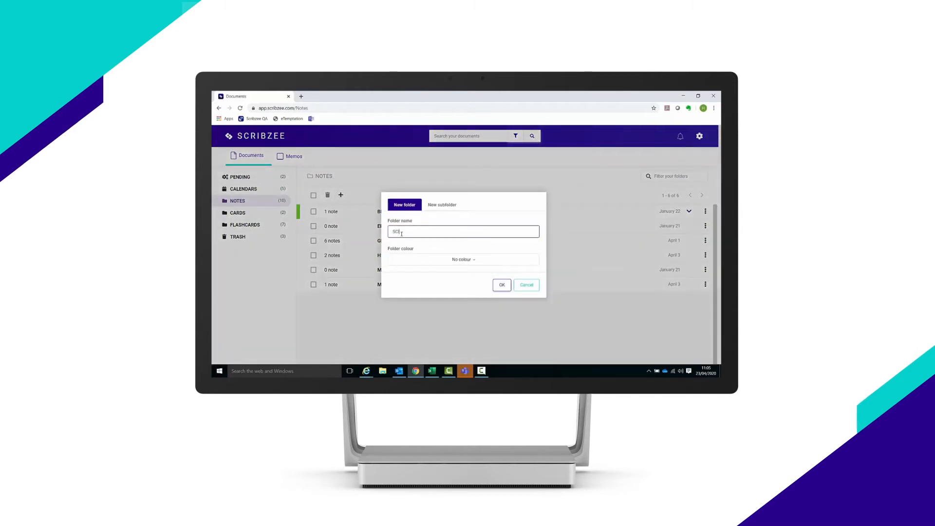
{"action": "left_click", "coordinate": [500, 286]}
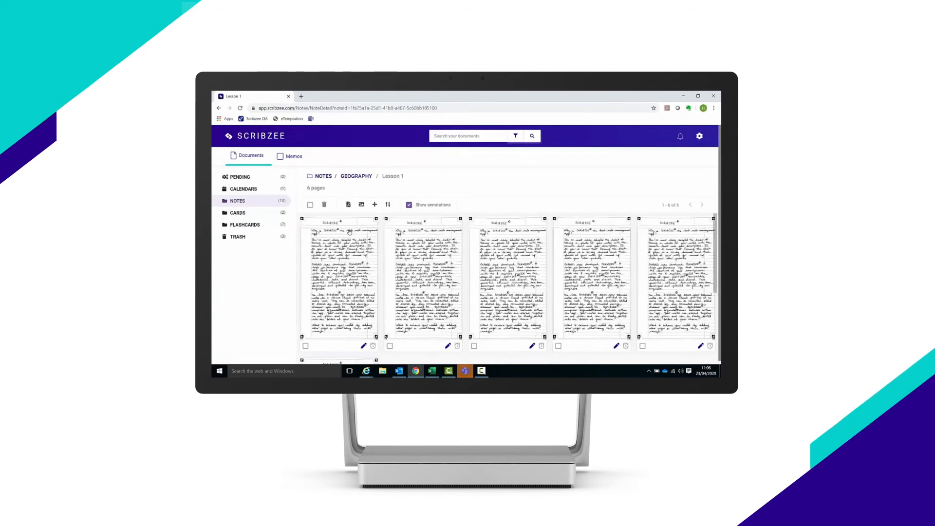
{"action": "mouse_move", "coordinate": [348, 205]}
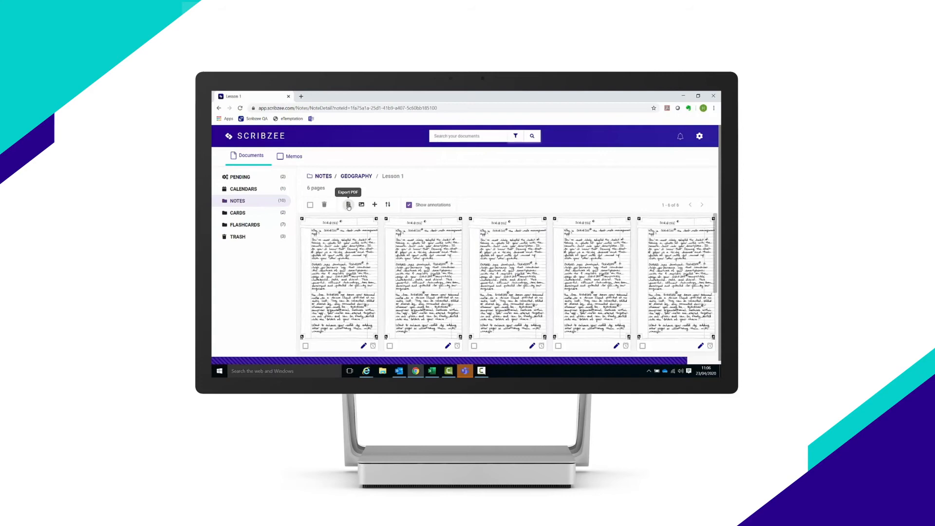
Export the six-page Geography Lesson 1 note as a PDF
{"action": "left_click", "coordinate": [348, 205]}
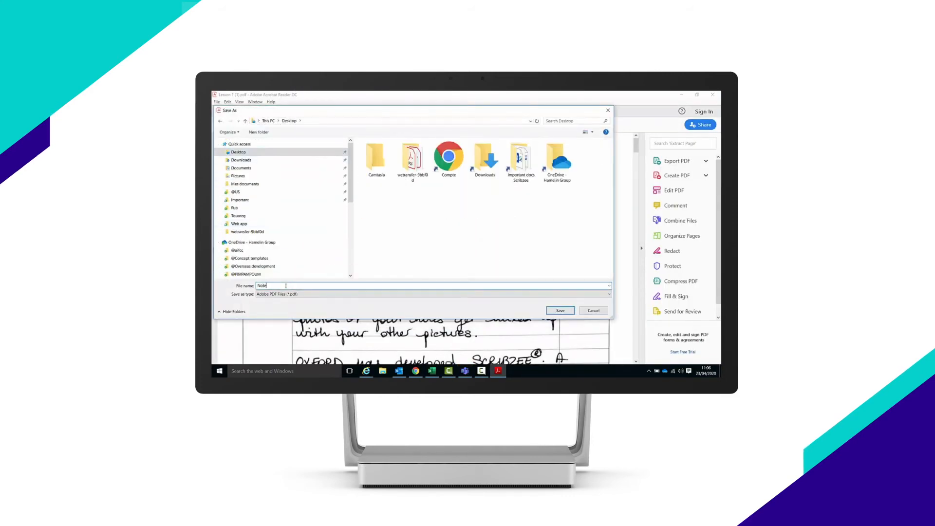
Save the exported Lesson 1 PDF to the Desktop with its default name
{"action": "left_click", "coordinate": [559, 310]}
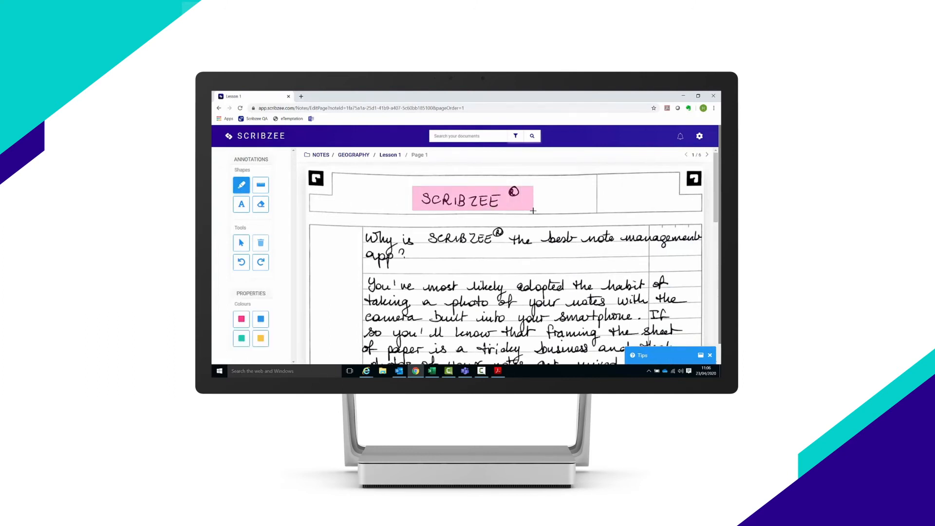
Recolour the pink annotation over the SCRIBZEE heading to yellow, then move to the search bar
{"action": "left_click", "coordinate": [241, 244]}
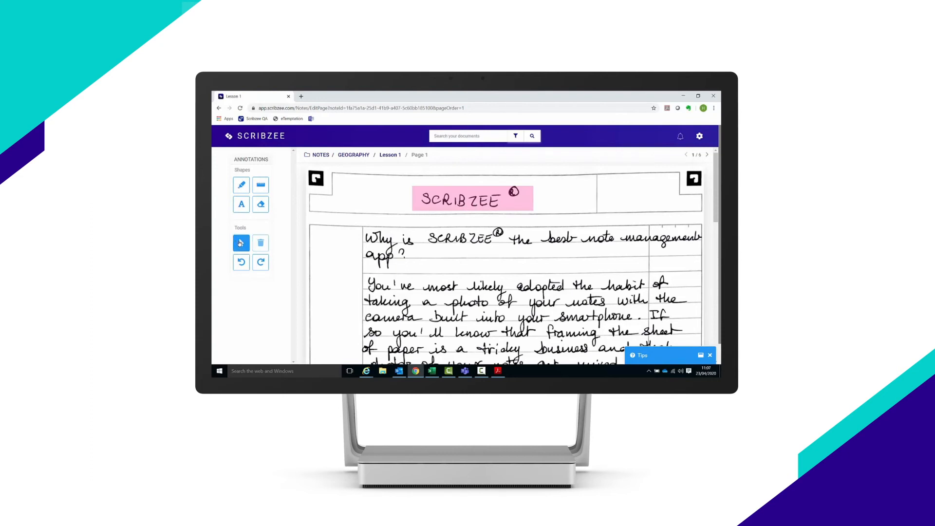
{"action": "left_click", "coordinate": [471, 199]}
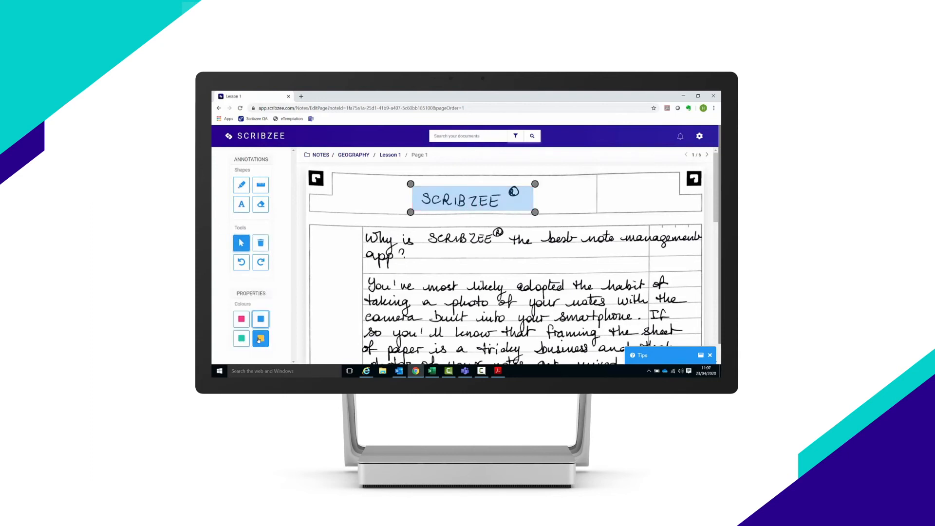
{"action": "left_click", "coordinate": [261, 338]}
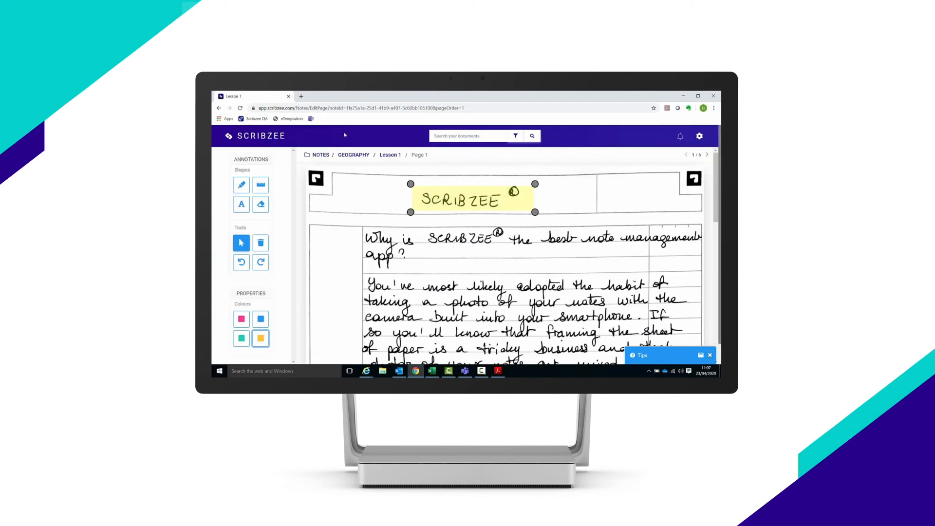
{"action": "left_click", "coordinate": [468, 136]}
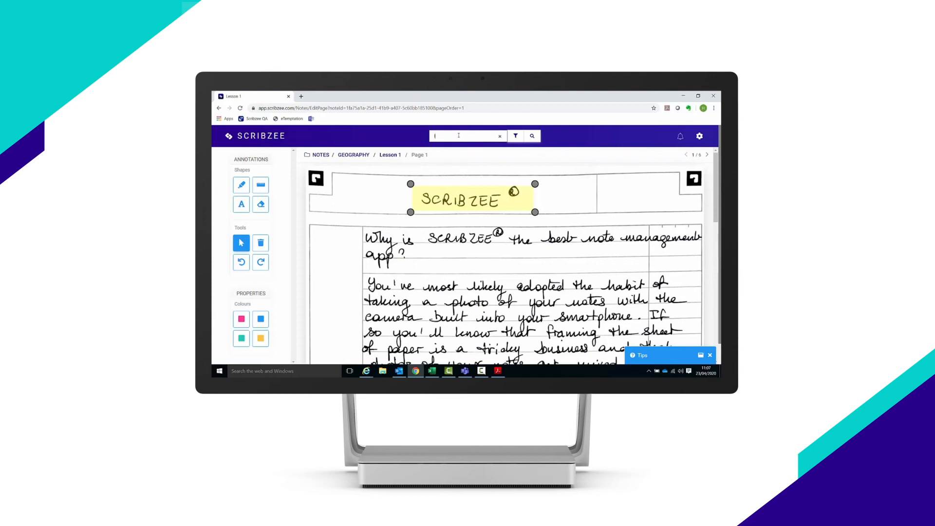
Search the documents for 'lesson', confirming the Leave site prompt to show six Geography results
{"action": "type", "text": "lesson"}
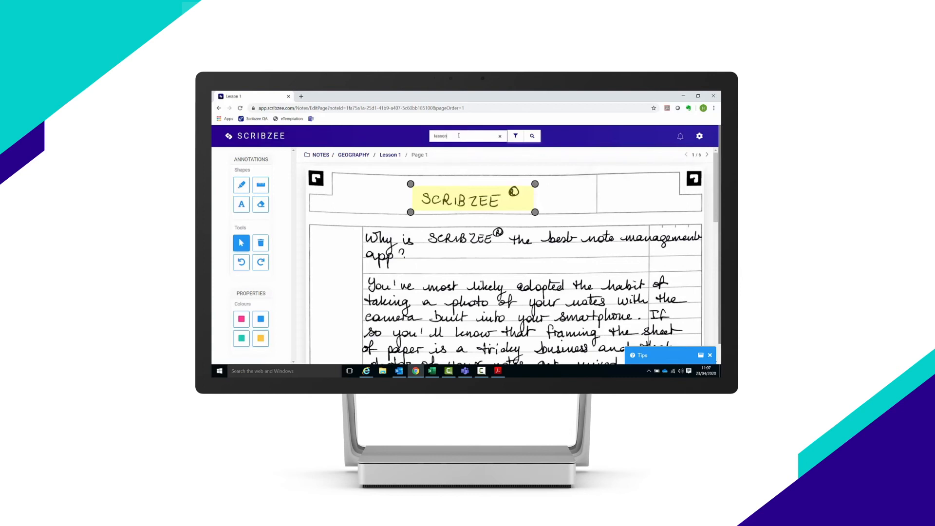
{"action": "left_click", "coordinate": [515, 136]}
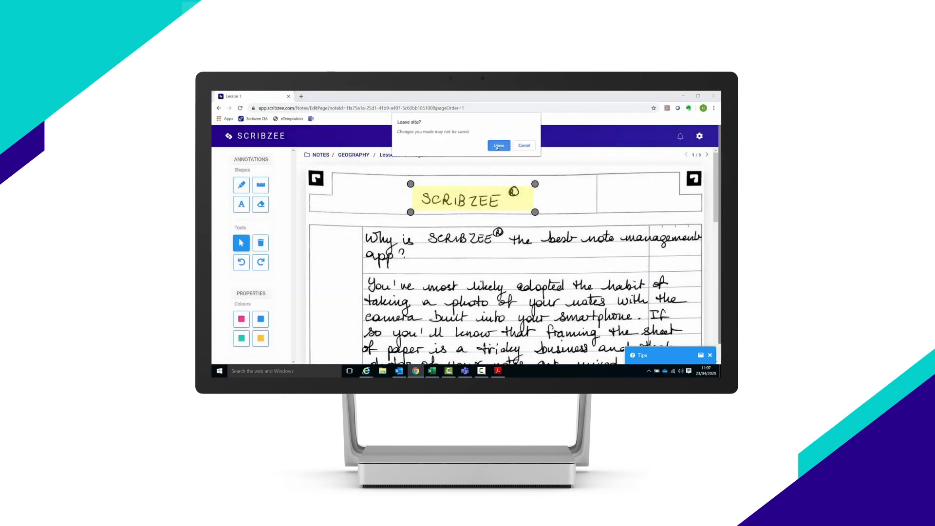
{"action": "left_click", "coordinate": [498, 145]}
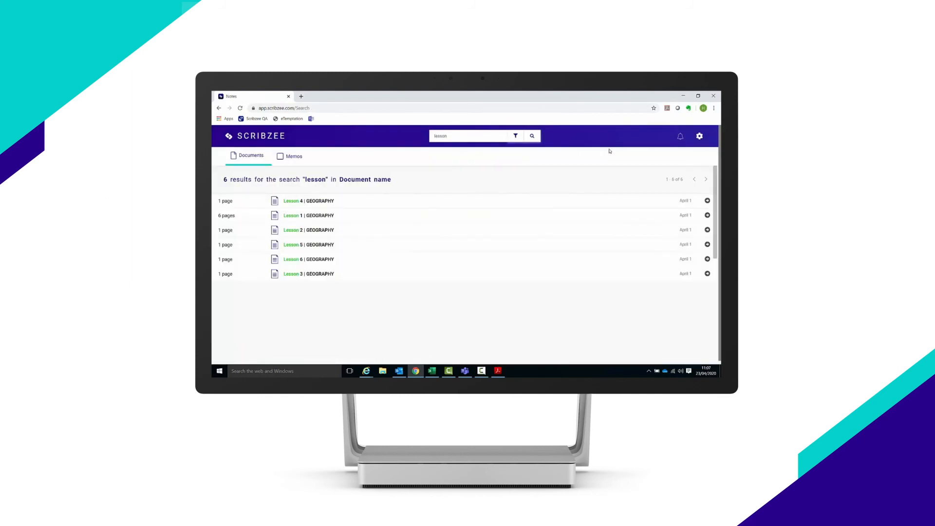
{"action": "mouse_move", "coordinate": [319, 239]}
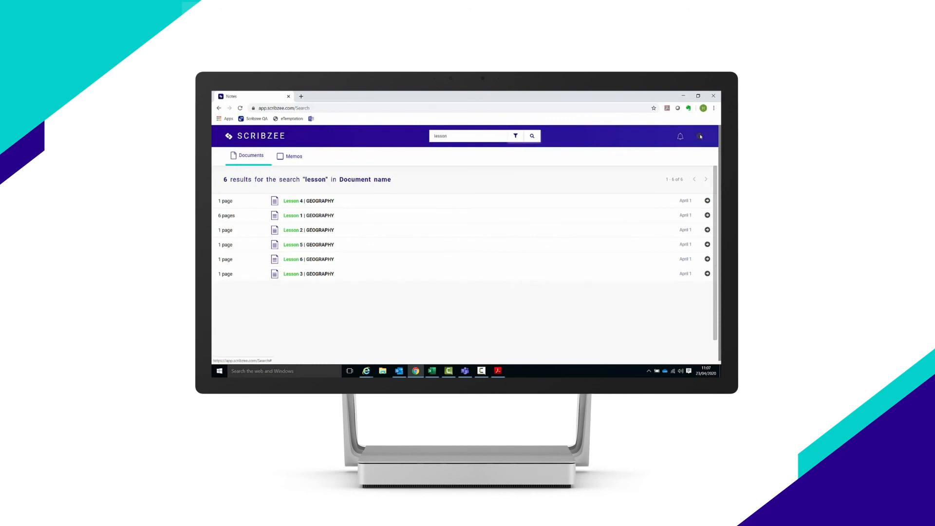
Log out of Scribzee from the gear menu at the top right
{"action": "left_click", "coordinate": [699, 137]}
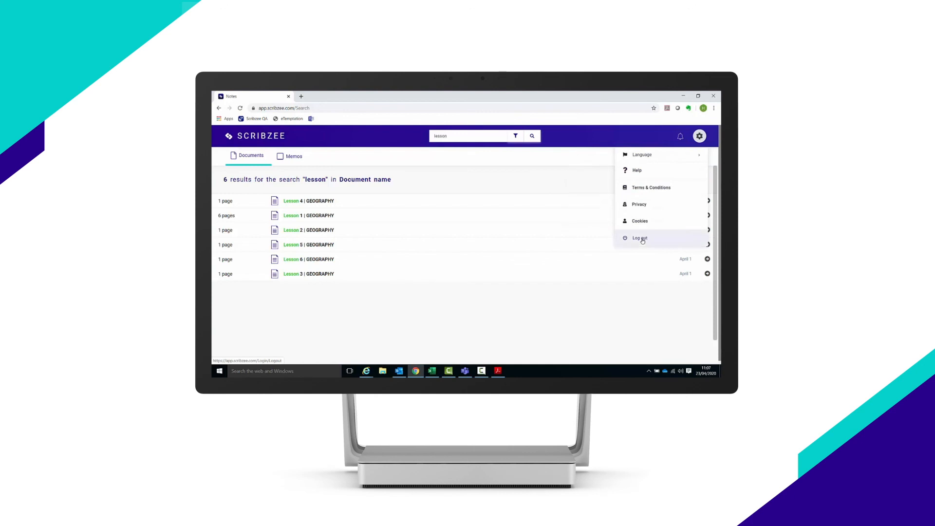
{"action": "left_click", "coordinate": [639, 238]}
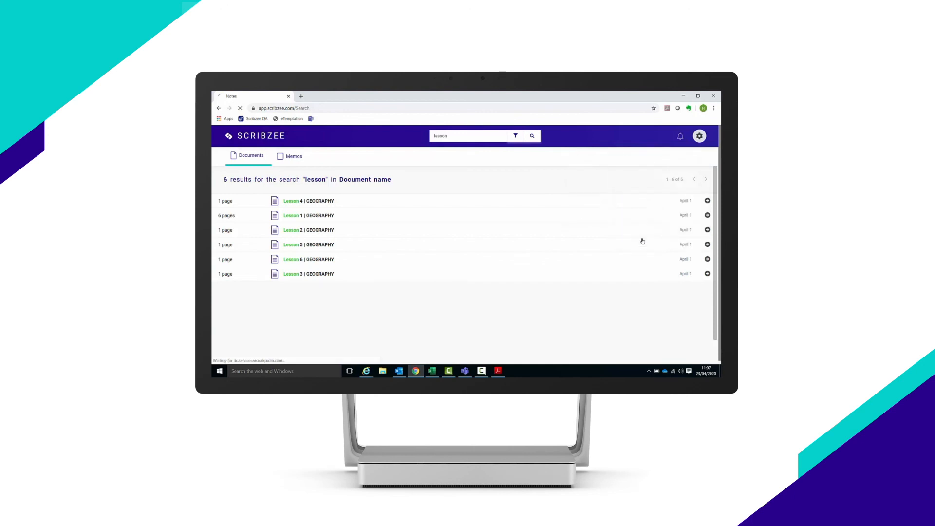